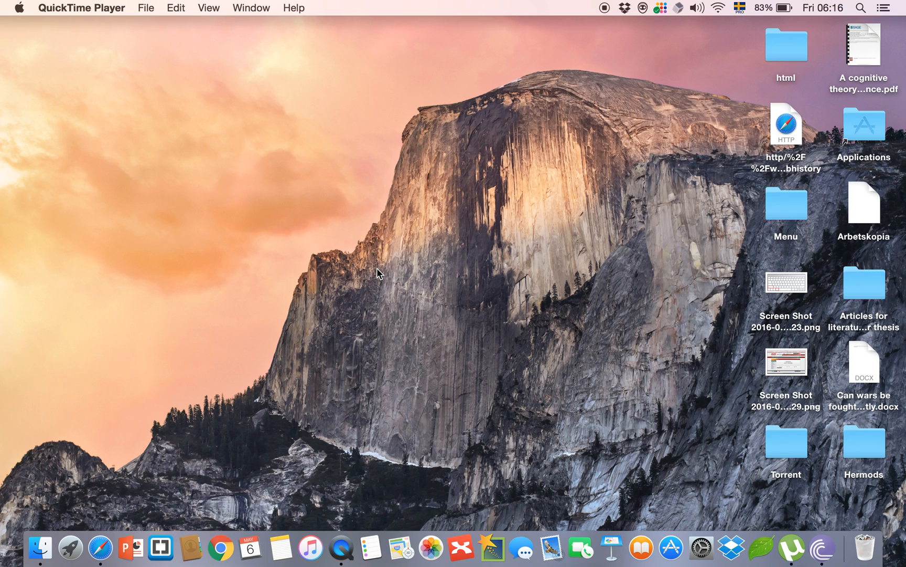
mouse_move(3, 468)
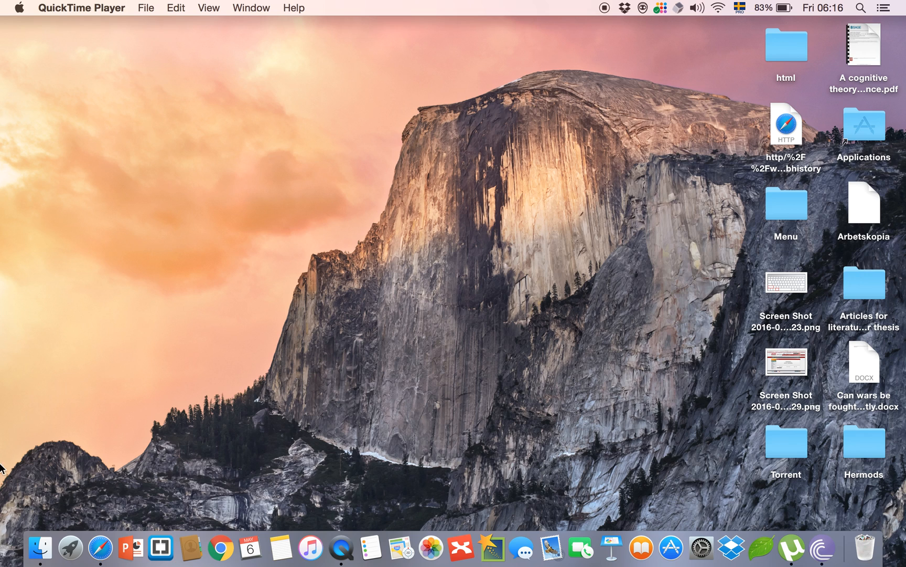
Open a Finder window from the Dock and activate its search field
left_click(40, 546)
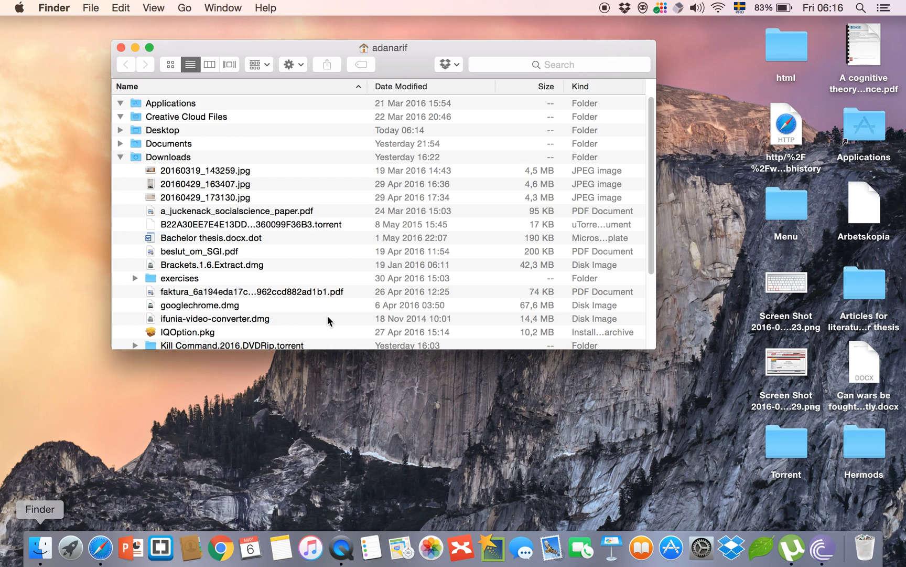
left_click(557, 64)
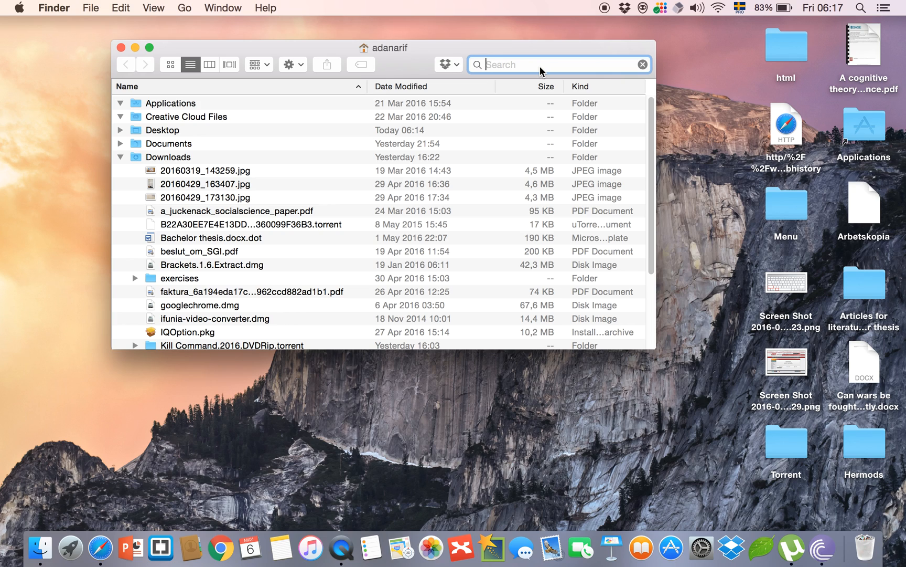
mouse_move(17, 460)
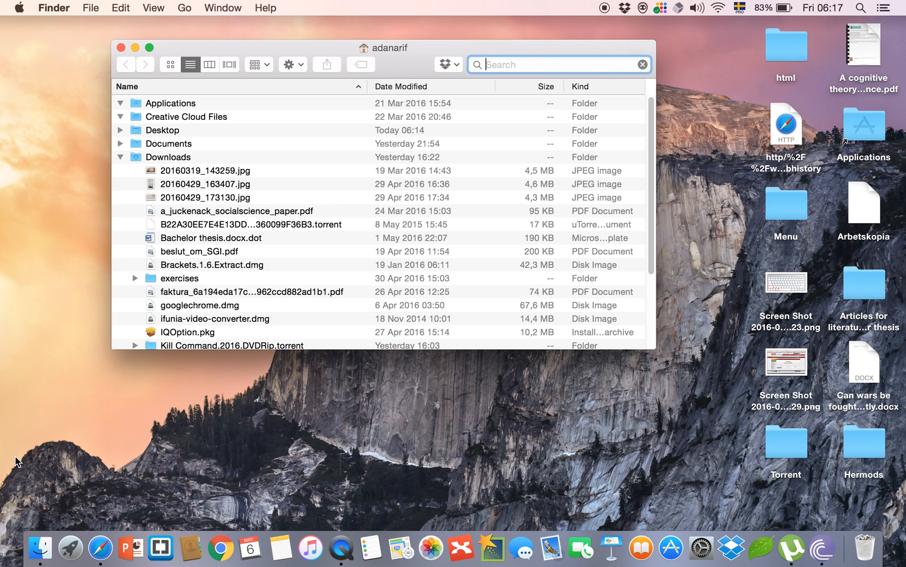
mouse_move(461, 545)
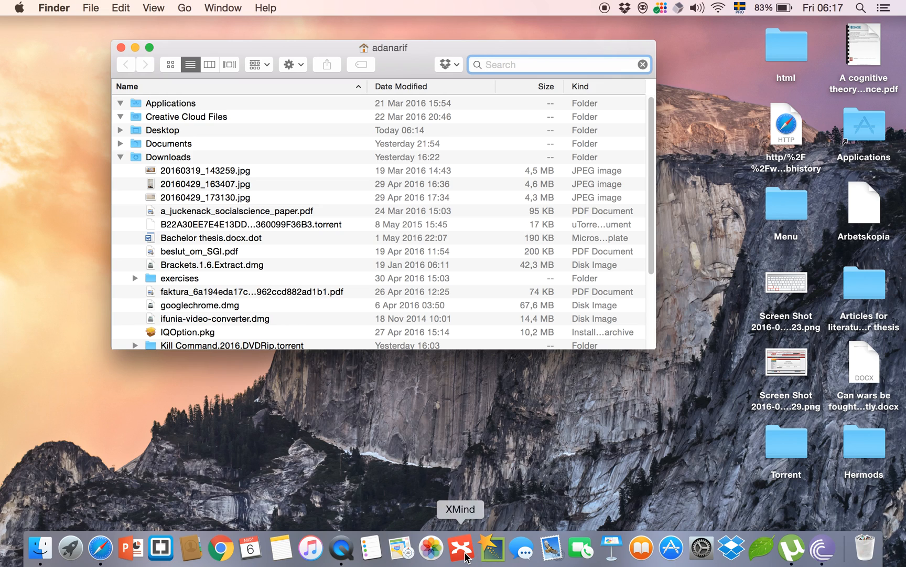
Search This Mac for 'XMind'
type("XMind")
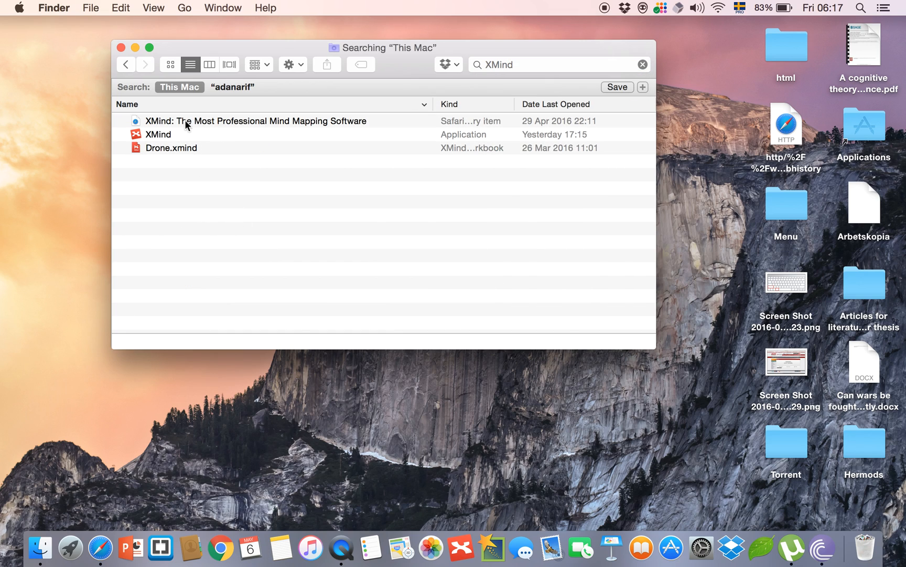
mouse_move(169, 141)
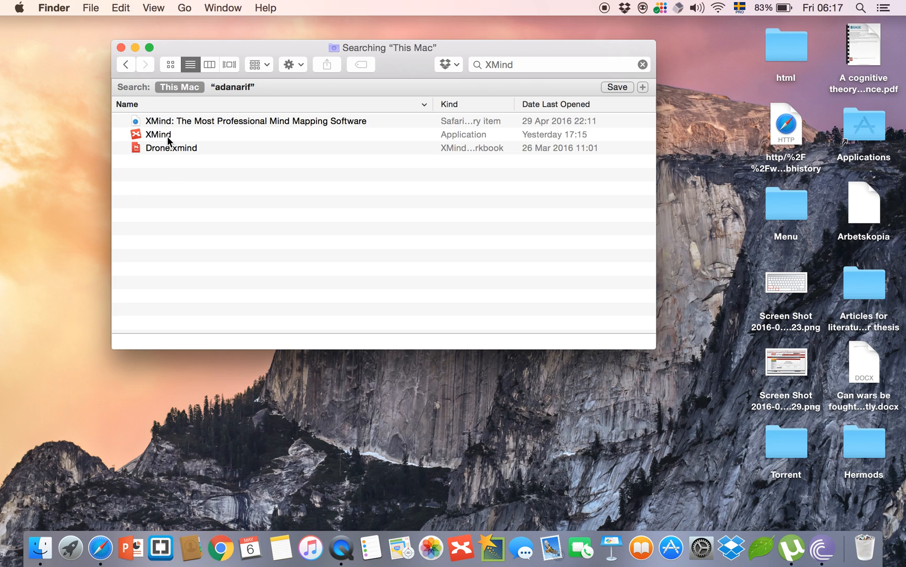
mouse_move(169, 126)
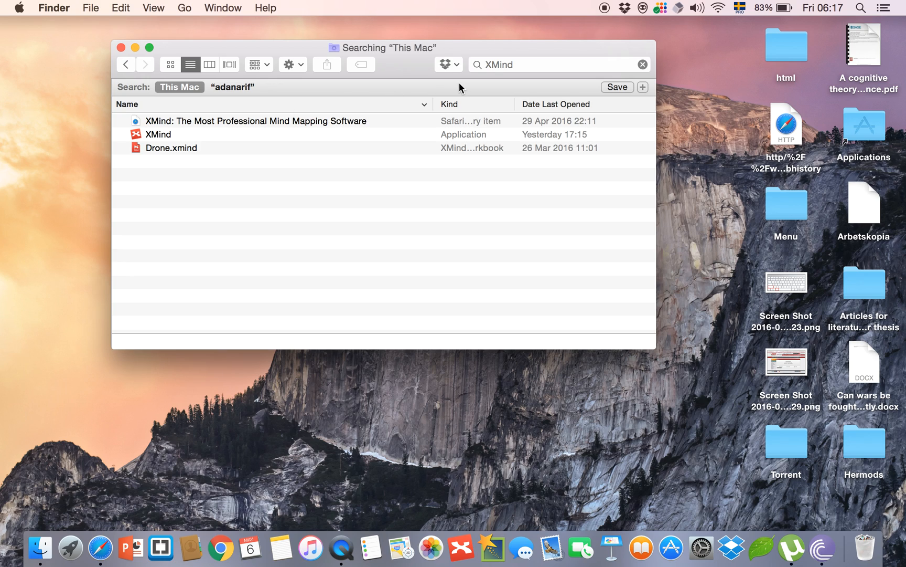
mouse_move(646, 89)
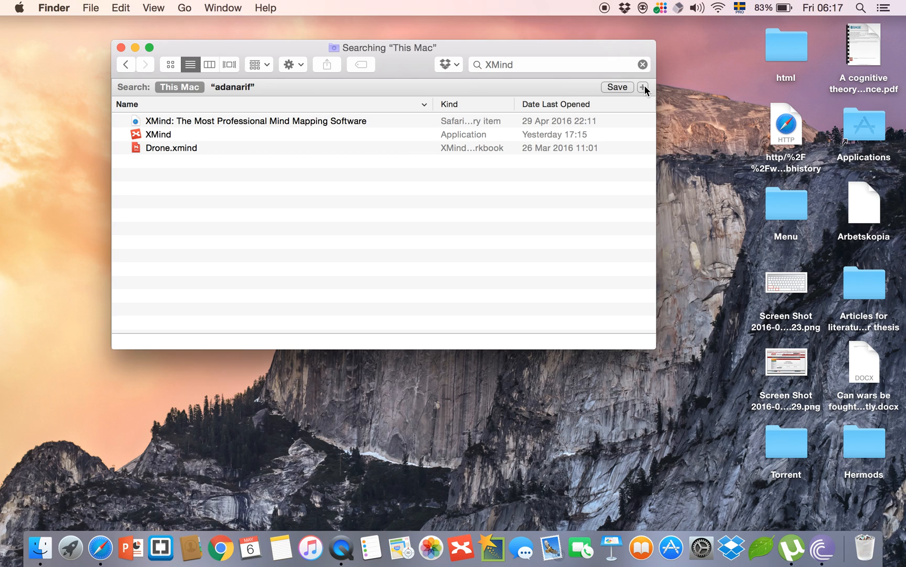
Add a 'System files are included' criterion to the XMind search
left_click(643, 86)
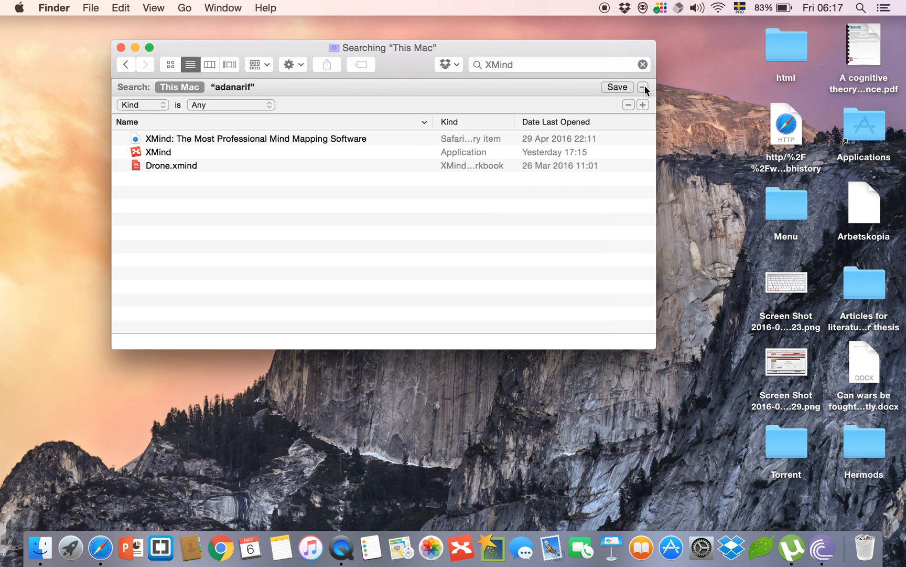
left_click(142, 104)
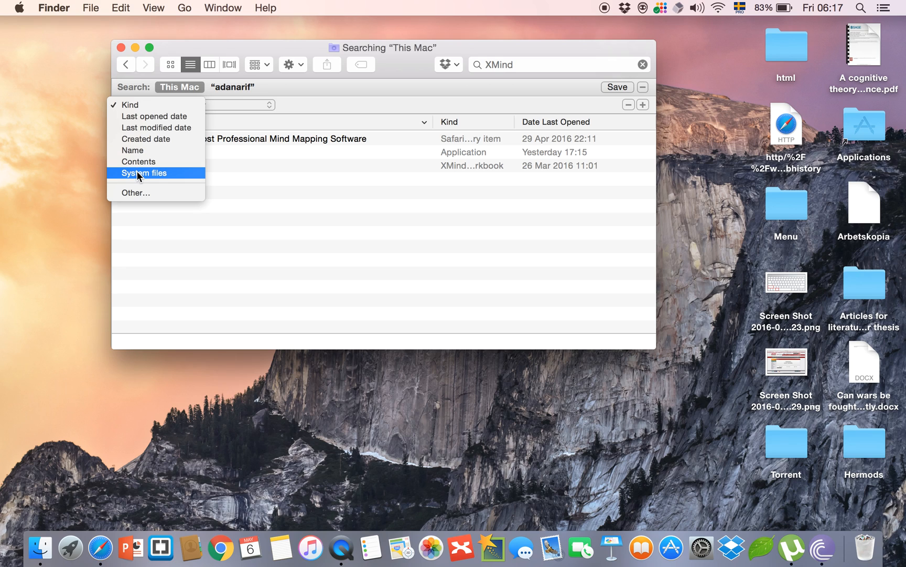
left_click(144, 172)
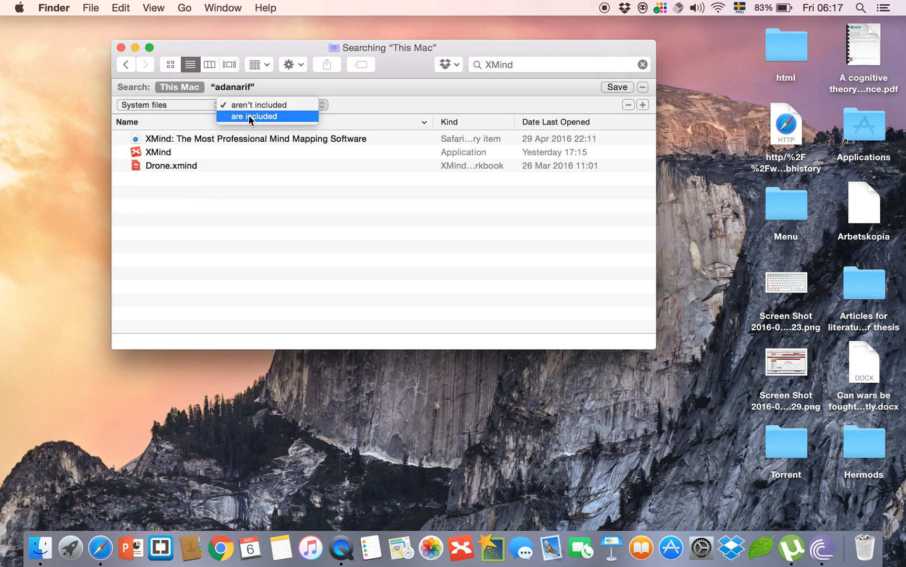
left_click(254, 116)
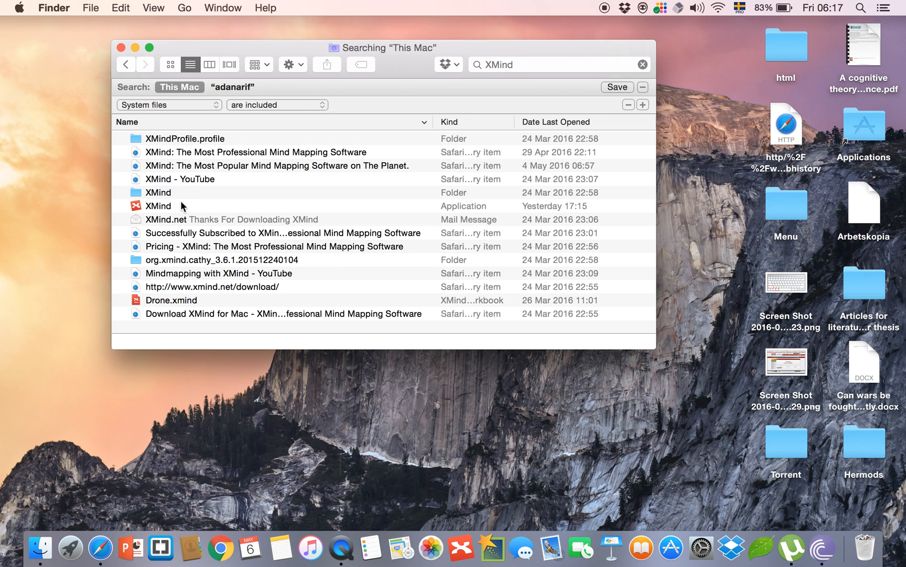
mouse_move(181, 201)
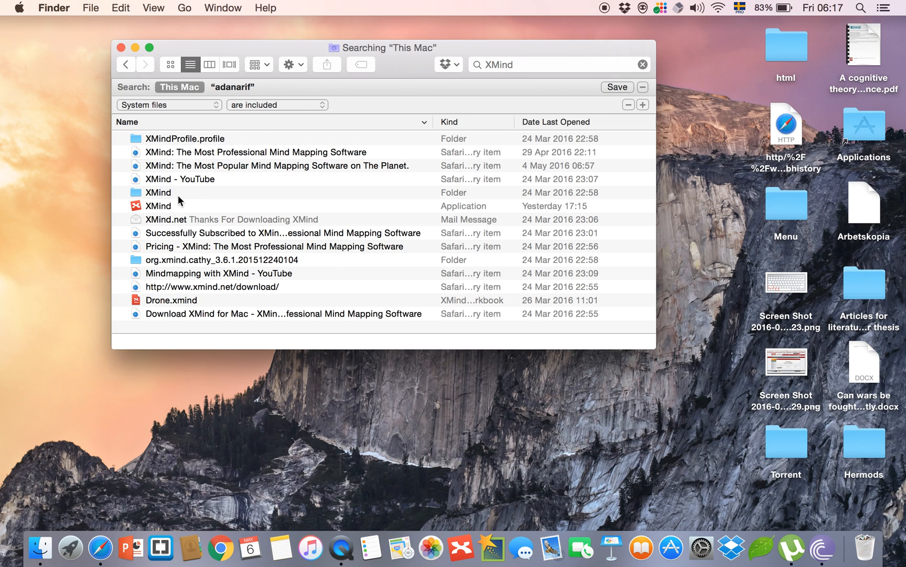
mouse_move(176, 225)
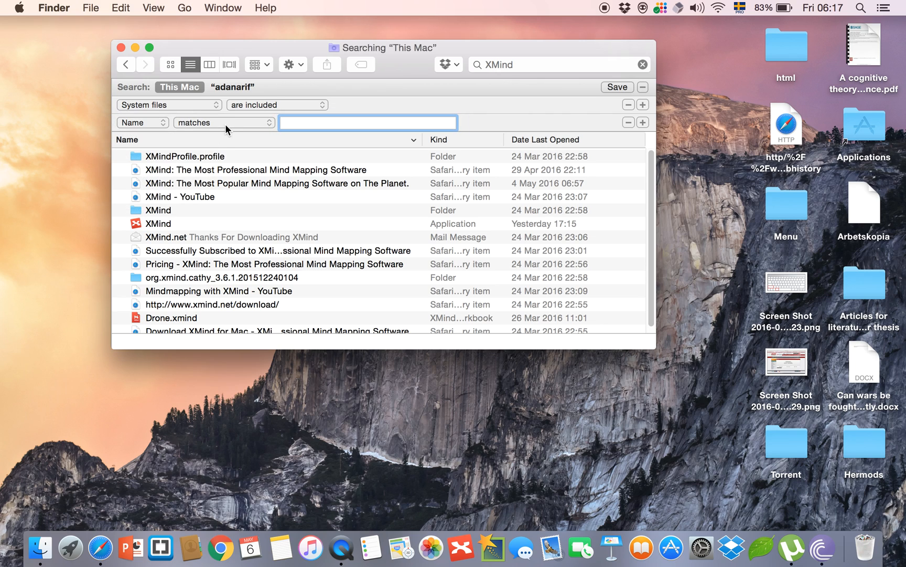
Enter 'xMind' as the value of the Name matches criterion
left_click(368, 122)
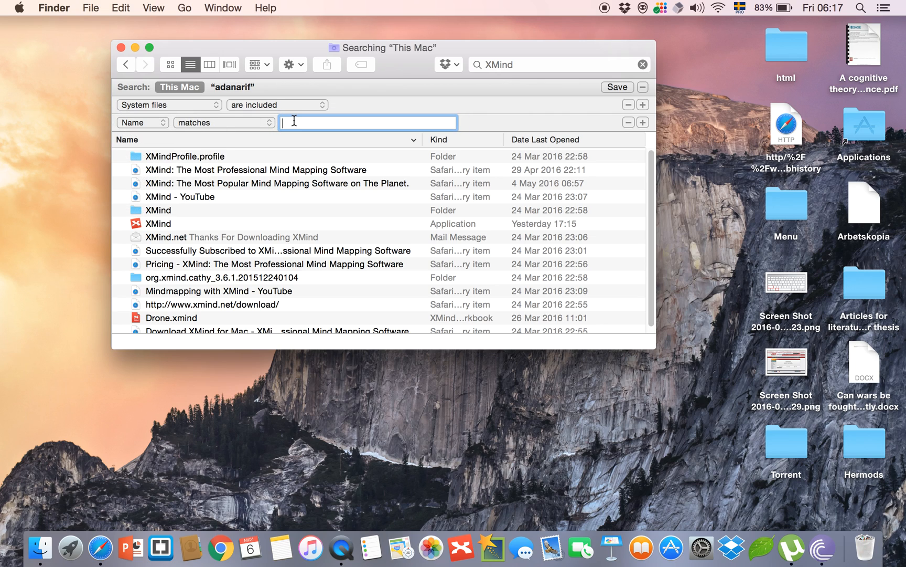
type("x")
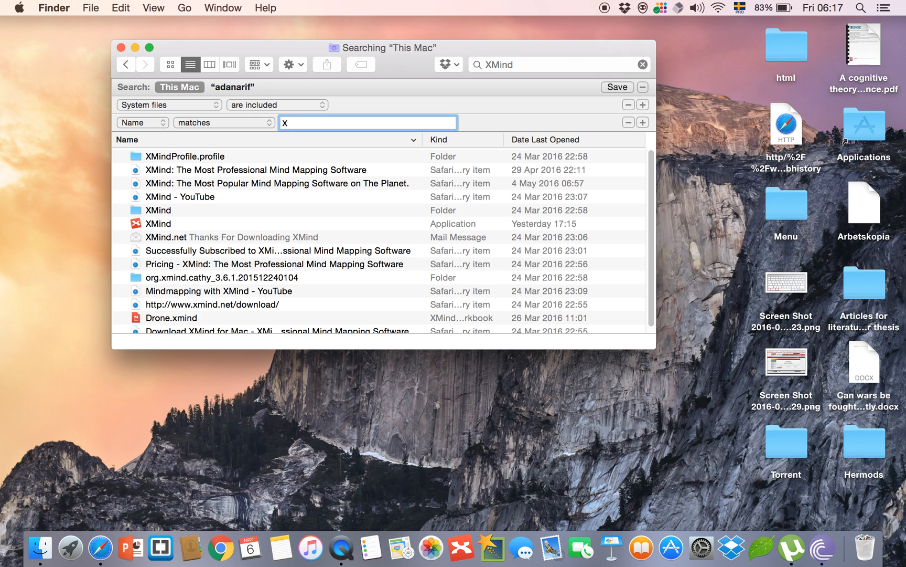
type("Mind")
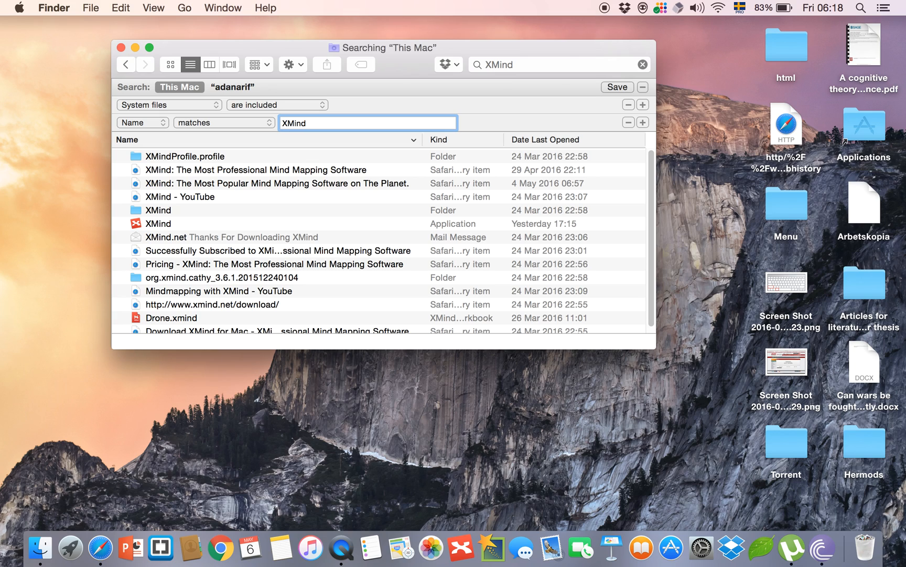
left_click(367, 123)
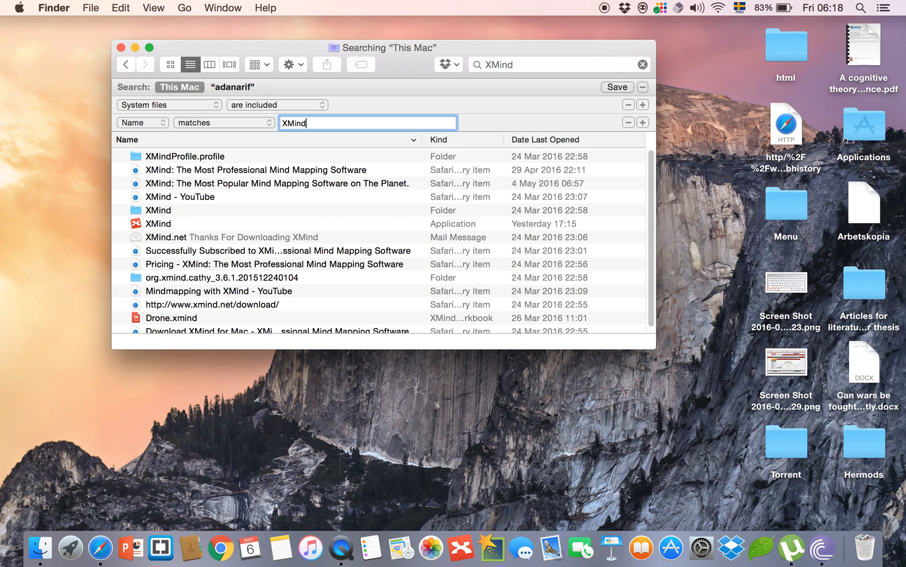
mouse_move(542, 123)
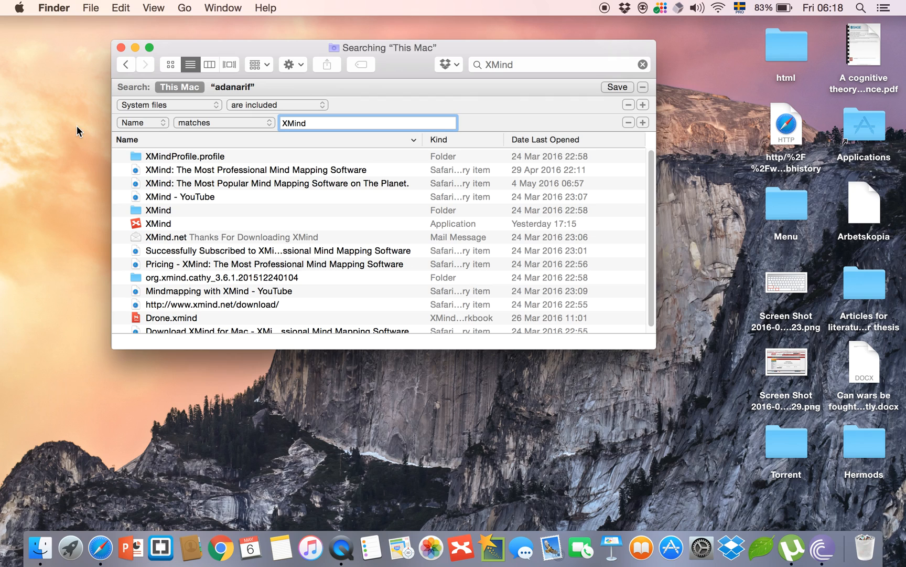
Move all 14 XMind results to Trash via the Action menu, confirming Remove from Library
left_click(186, 156)
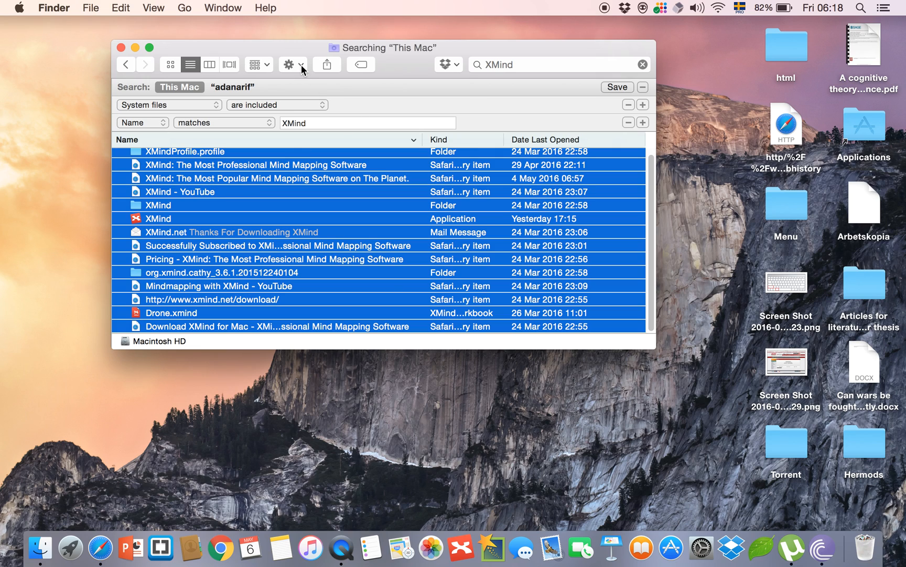
left_click(288, 64)
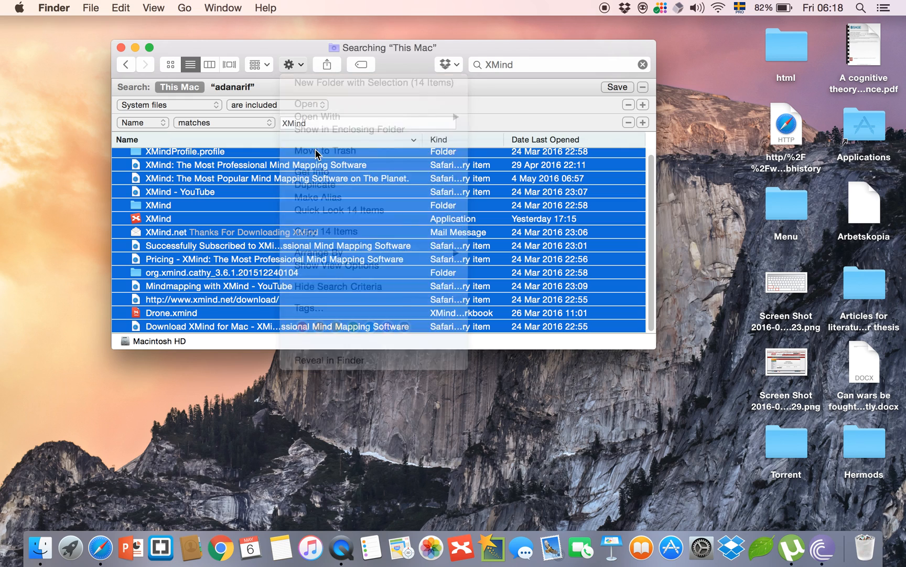
left_click(324, 150)
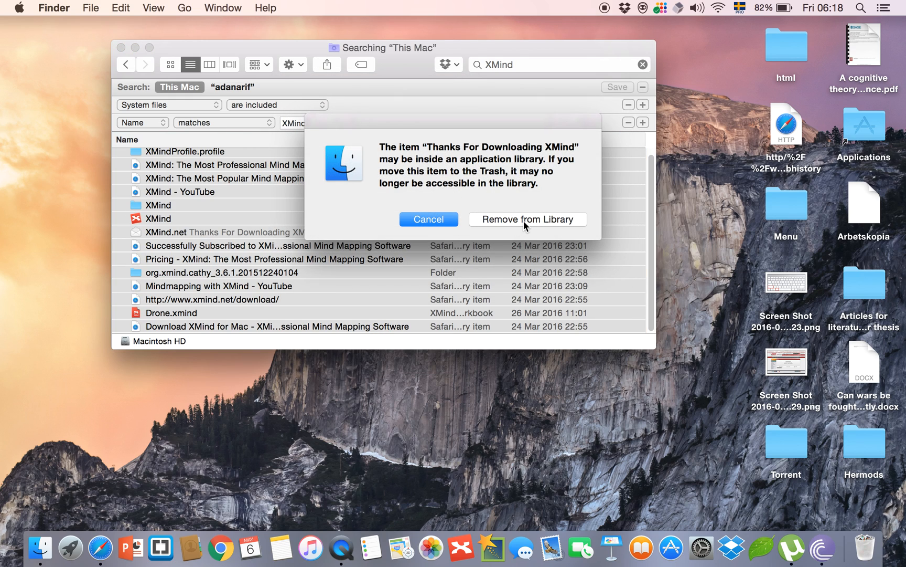
left_click(528, 219)
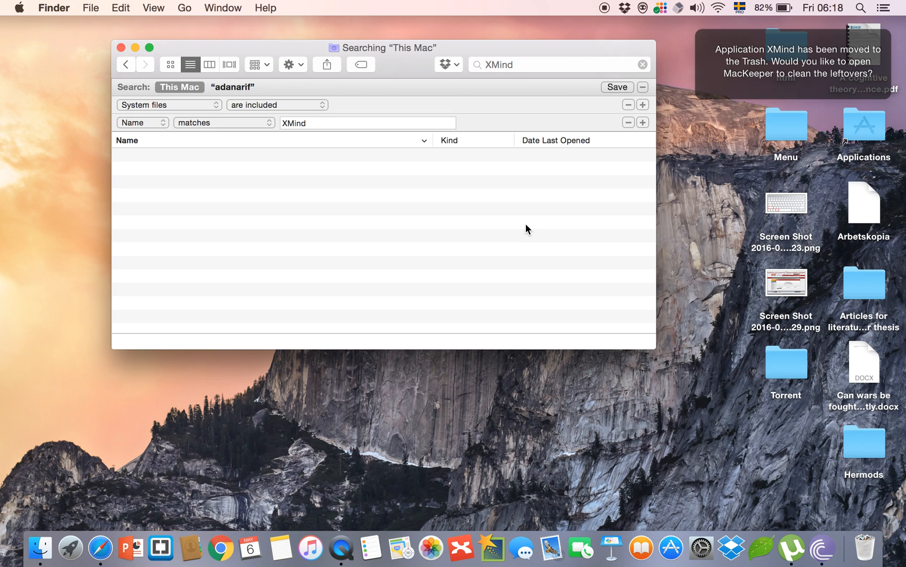
mouse_move(121, 48)
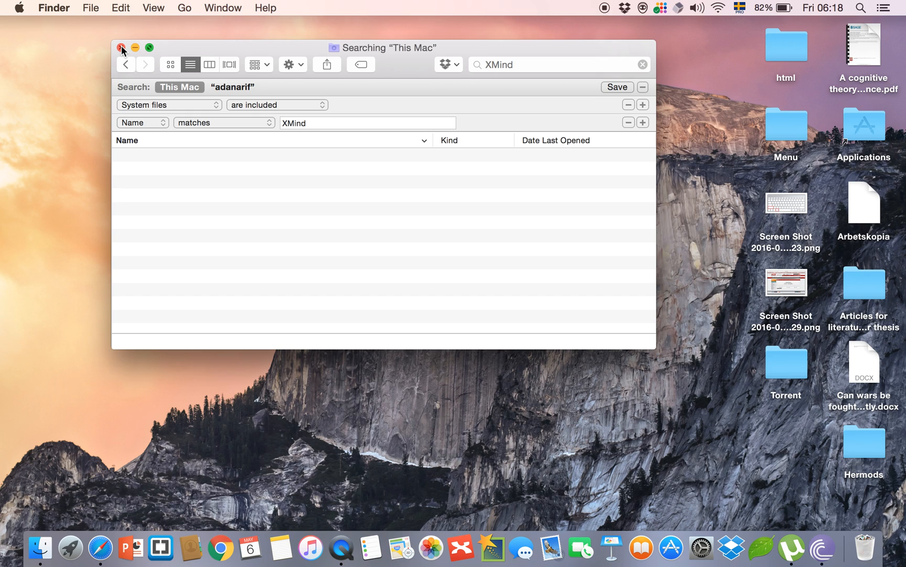
Close the empty XMind search window
left_click(121, 47)
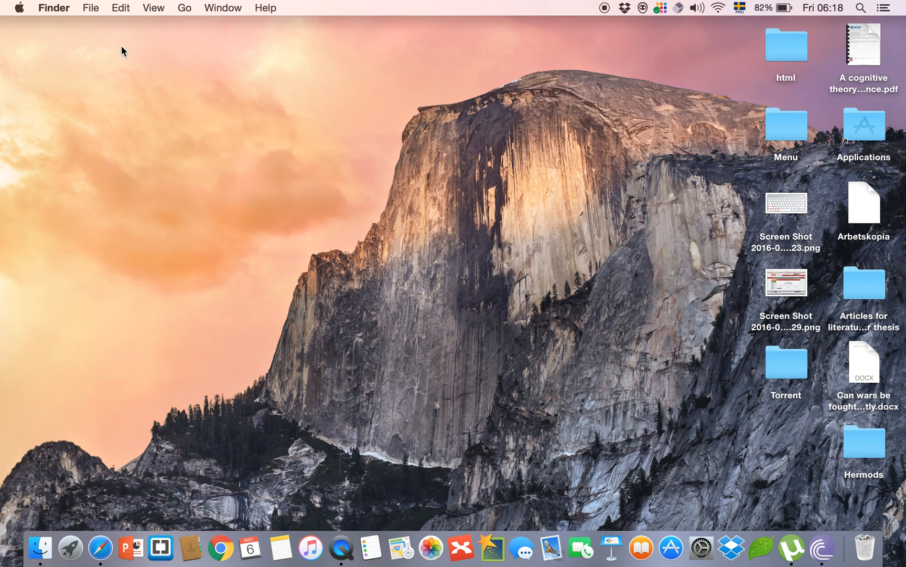